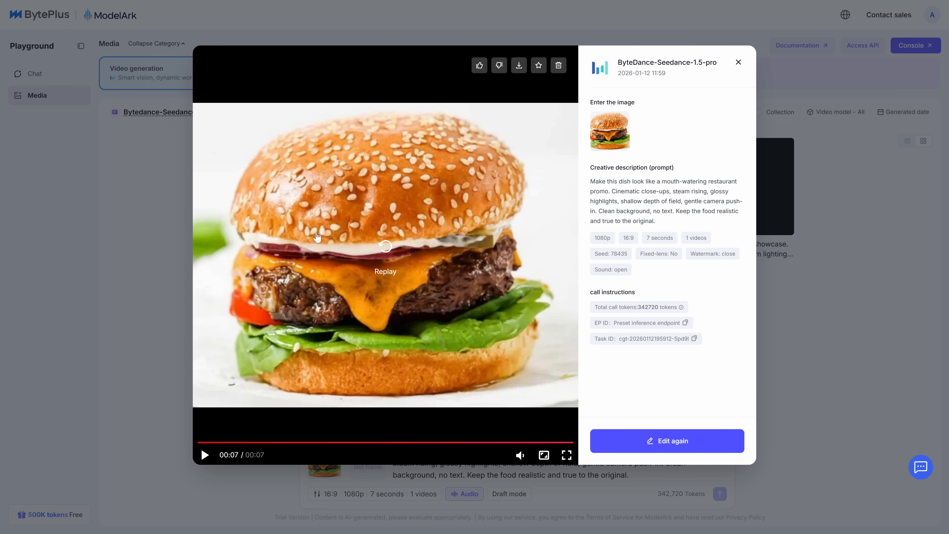
# Step: Replay the generated 7-second burger restaurant promo clip
pyautogui.click(384, 245)
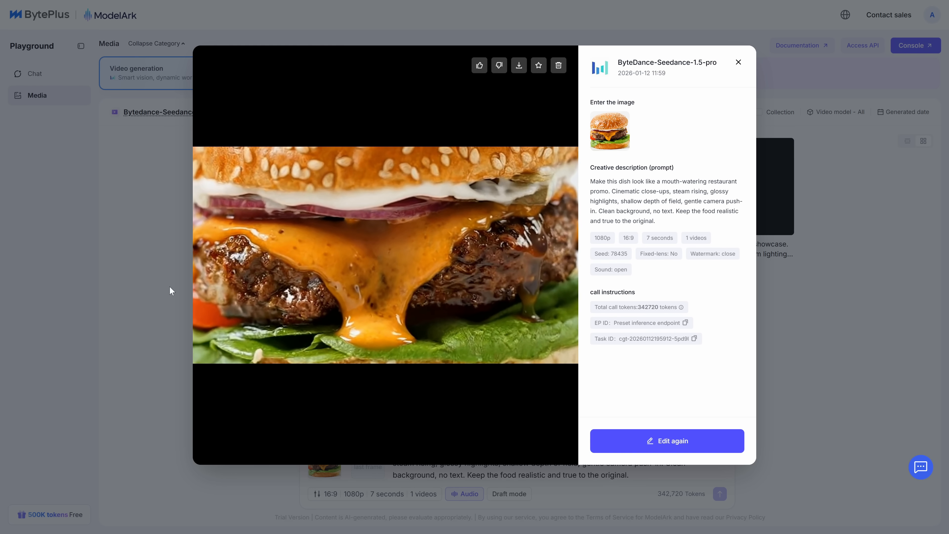
# Step: Dismiss the burger clip preview and view the Bytedance-Seedance-1.5-pro model's details
pyautogui.click(739, 62)
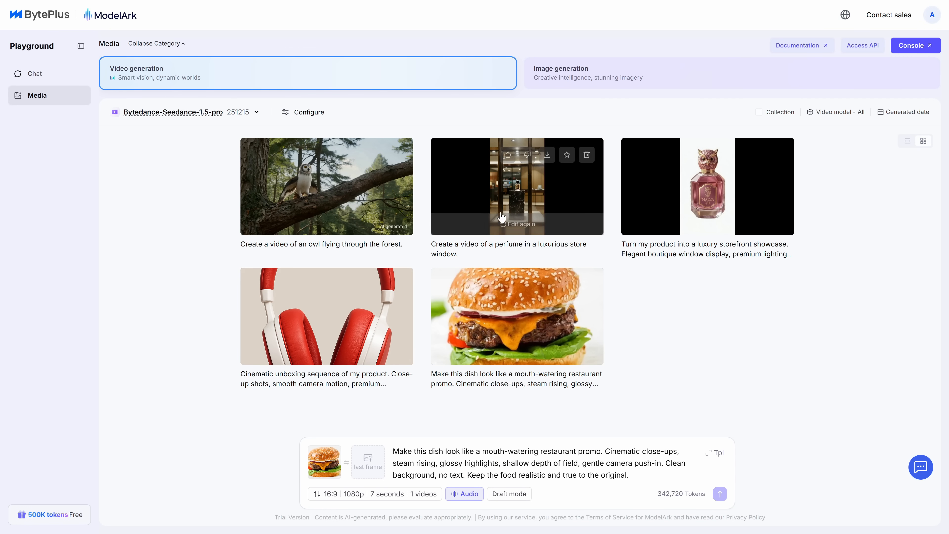
pyautogui.moveTo(117, 282)
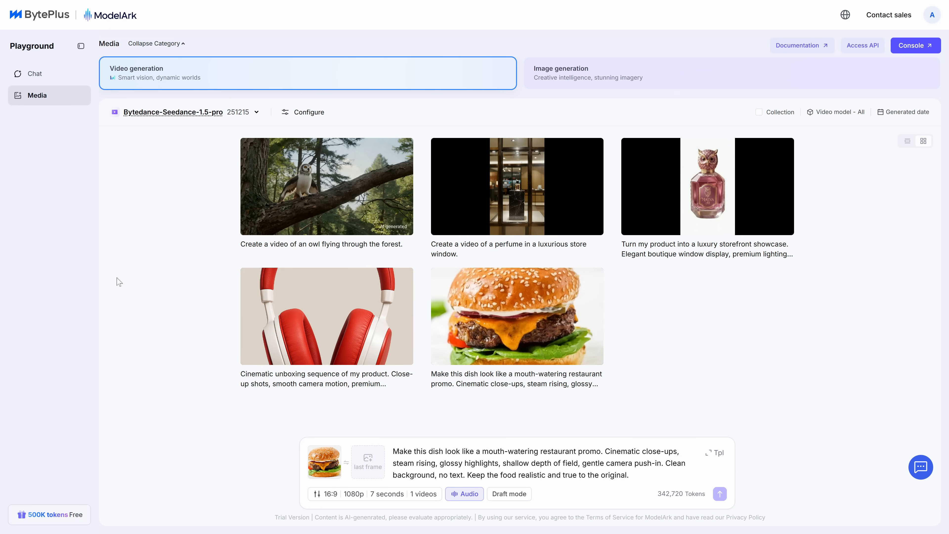
pyautogui.moveTo(133, 283)
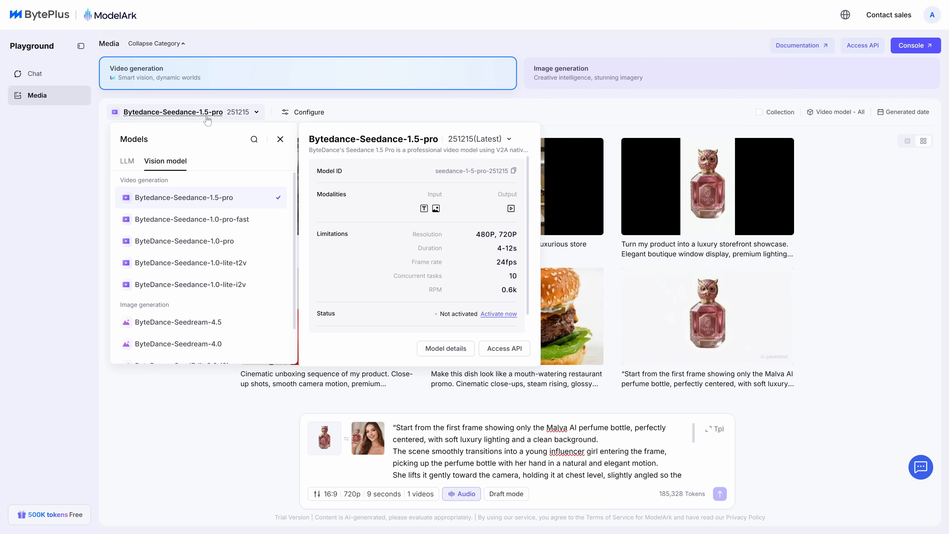
pyautogui.click(182, 220)
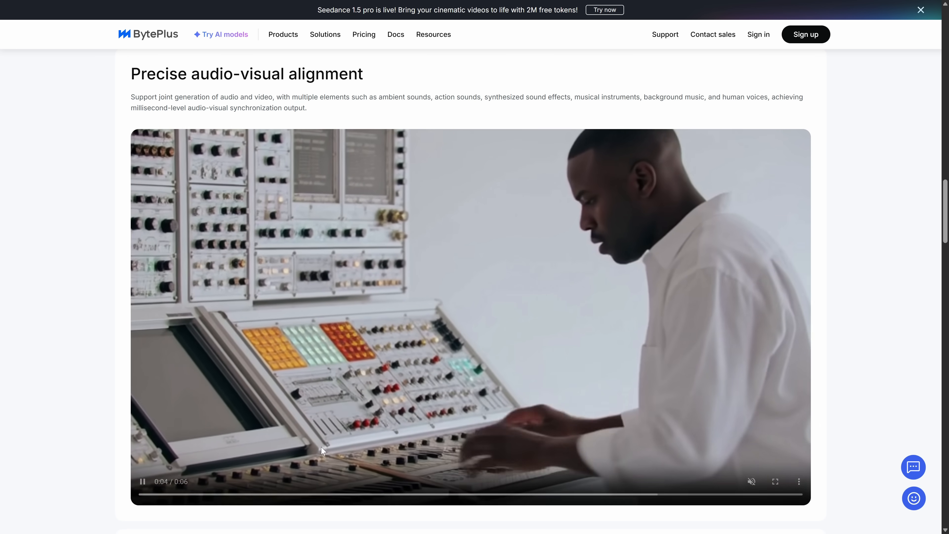
pyautogui.scroll(-3)
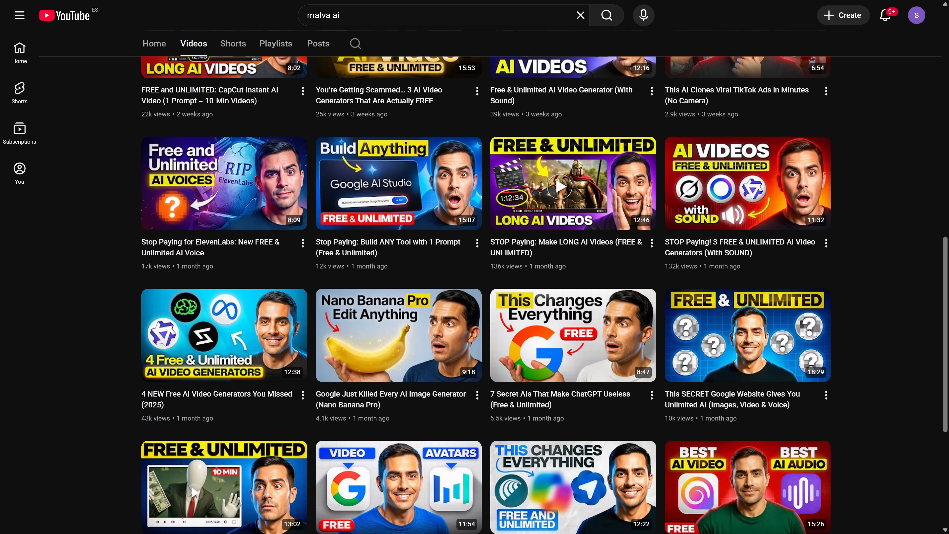
# Step: Scroll down through the fern channel's uploaded videos
pyautogui.scroll(-3)
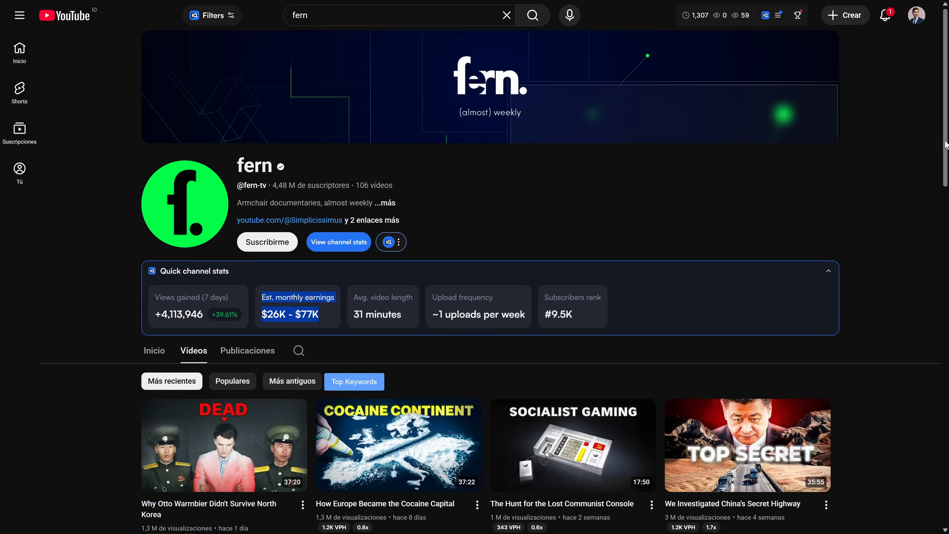
pyautogui.scroll(-3)
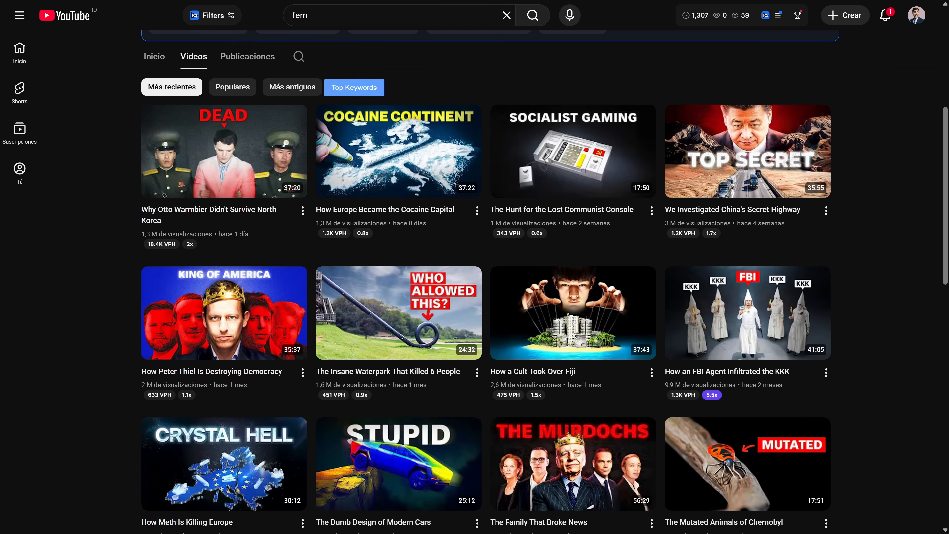
pyautogui.scroll(-3)
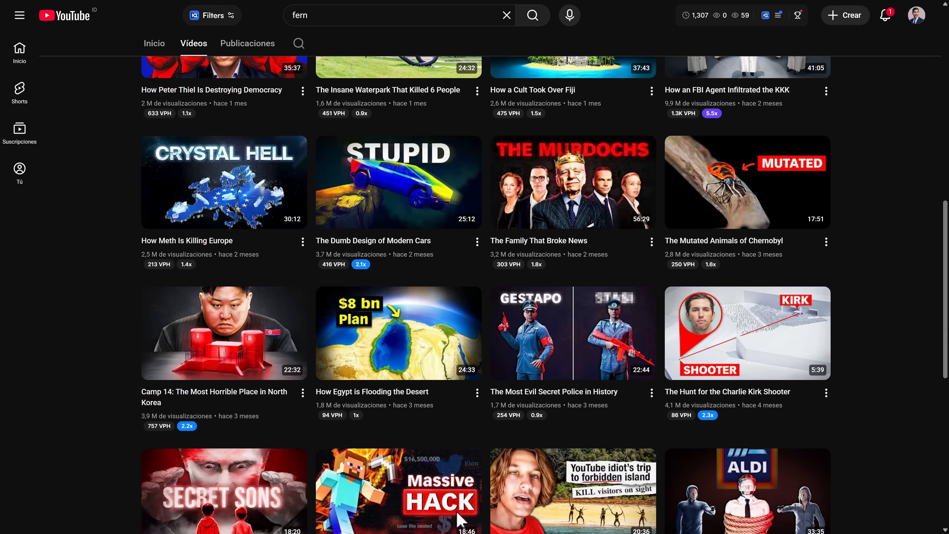
pyautogui.scroll(-3)
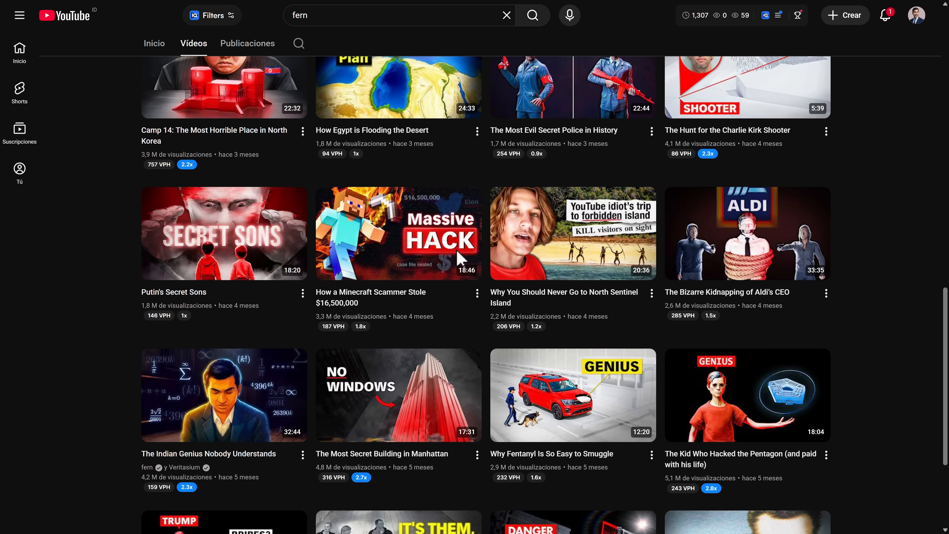
pyautogui.scroll(-3)
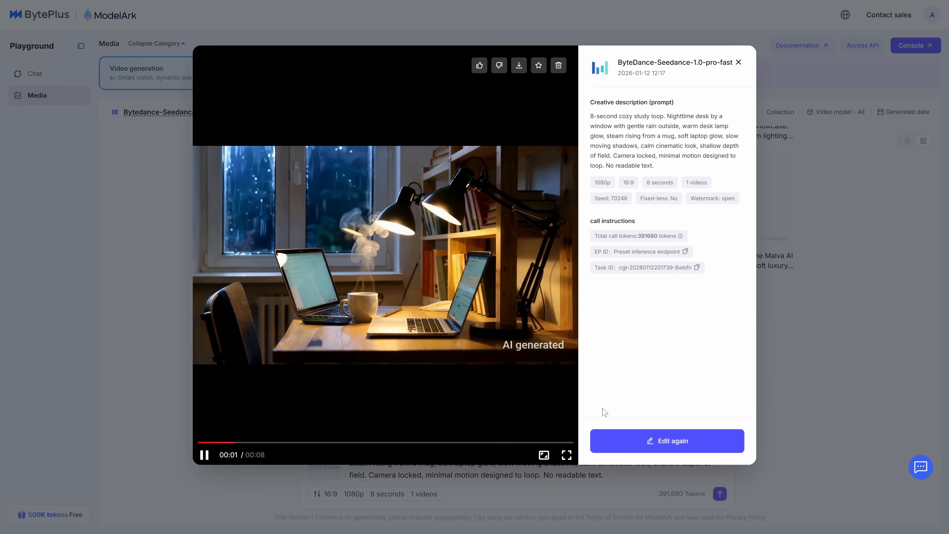
# Step: Dismiss the study-loop clip, check generation settings and view the green-screen speech bubble clip
pyautogui.click(739, 62)
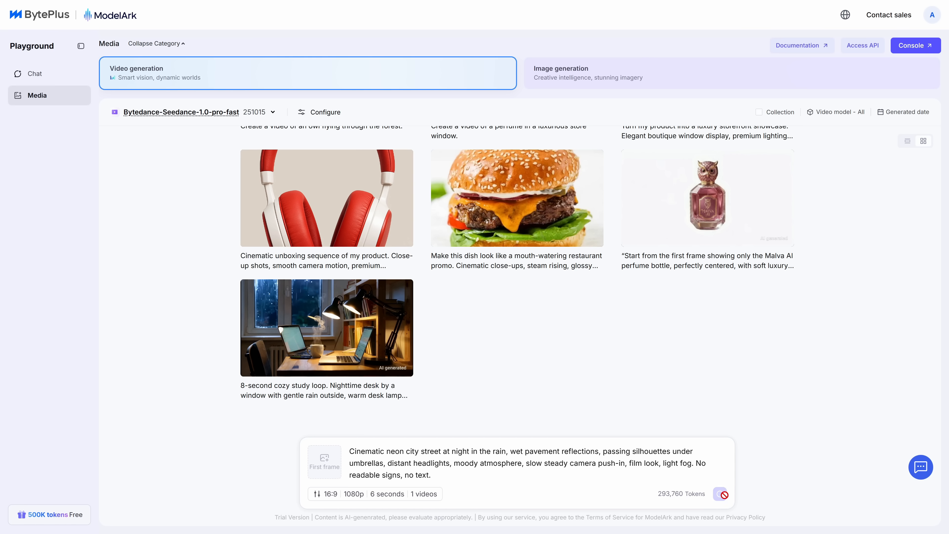
pyautogui.click(720, 494)
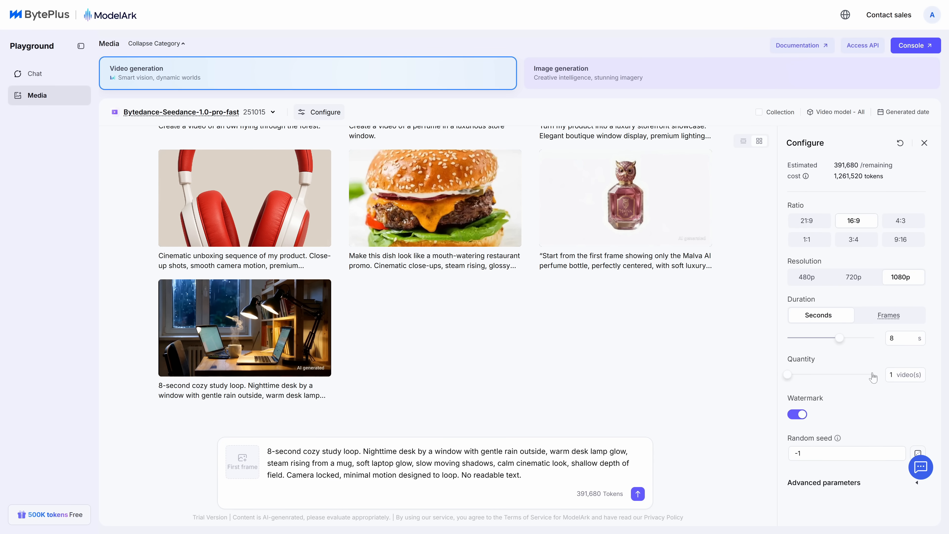
pyautogui.click(797, 414)
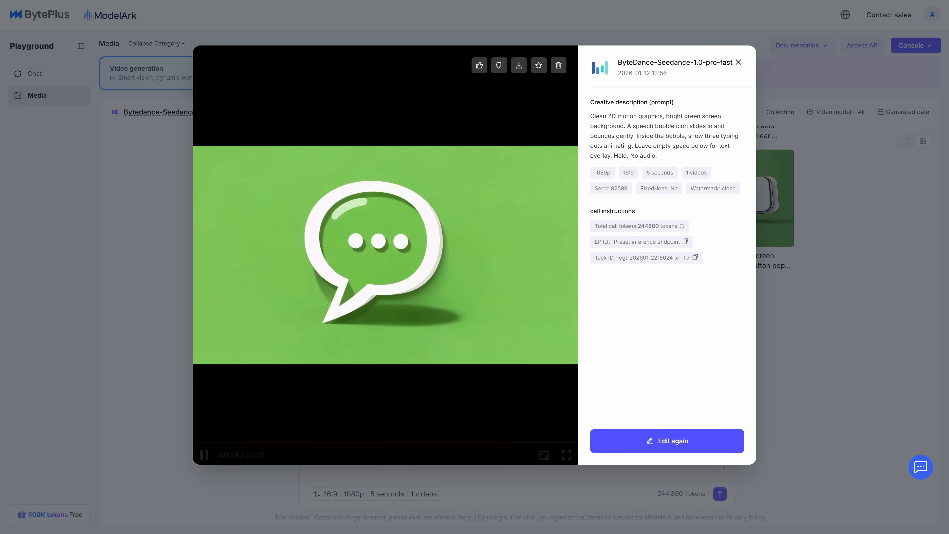
# Step: Dismiss the speech bubble clip and lengthen the generation duration to 7 seconds
pyautogui.click(739, 62)
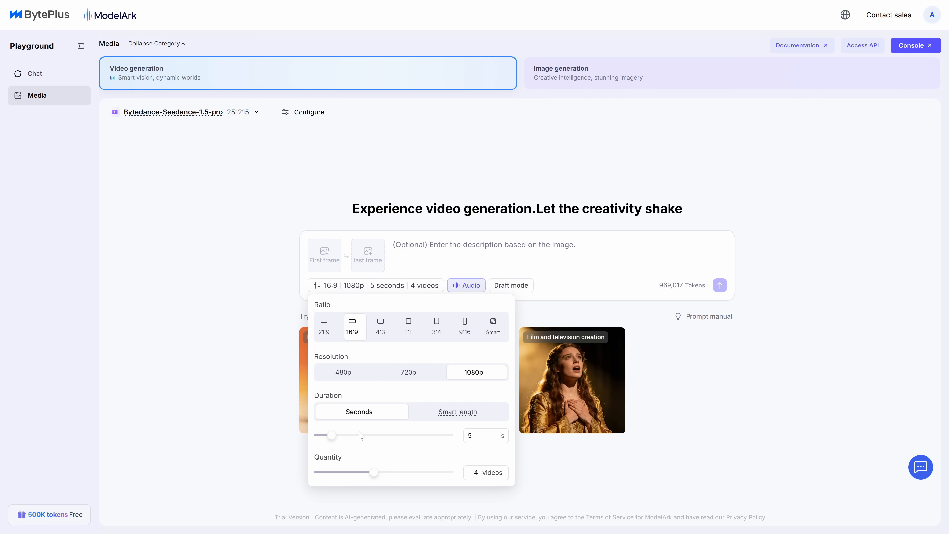
pyautogui.moveTo(331, 435); pyautogui.dragTo(366, 435)
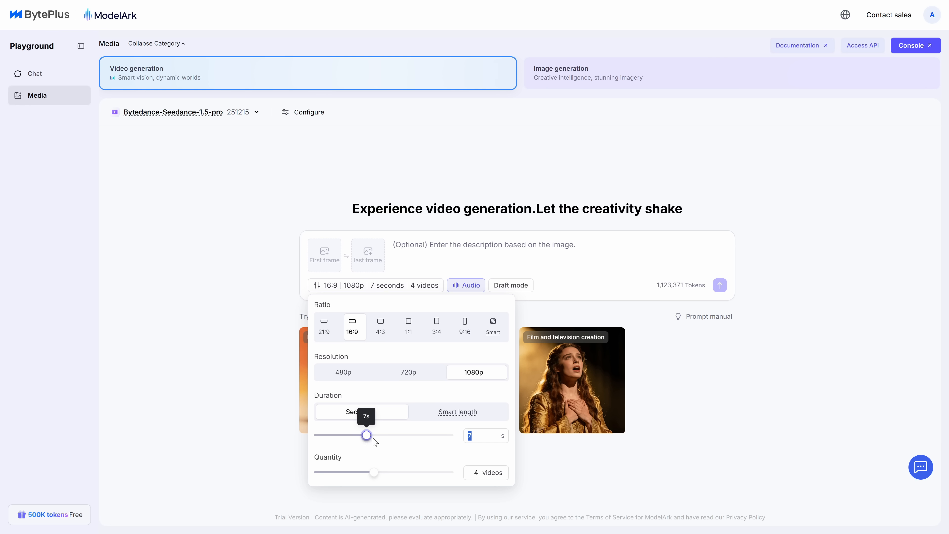